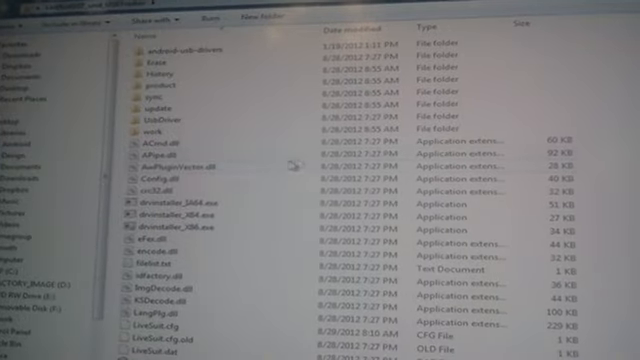
Run LiveSuitPack_v1.07.exe, allow it through UAC, and install its unsigned driver anyway.
{"action": "scroll", "scroll_direction": "down", "scroll_amount": 3}
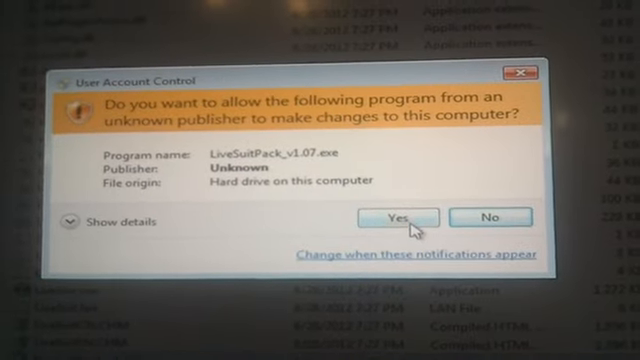
{"action": "left_click", "coordinate": [396, 217]}
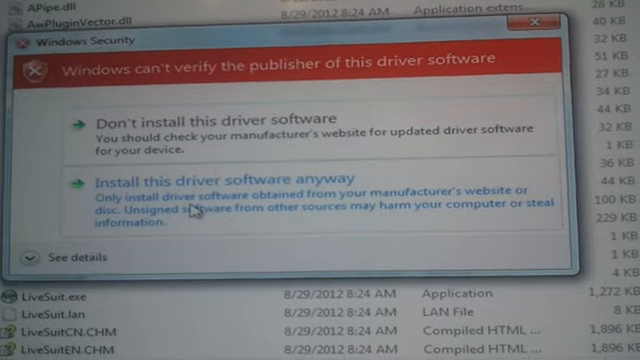
{"action": "left_click", "coordinate": [234, 178]}
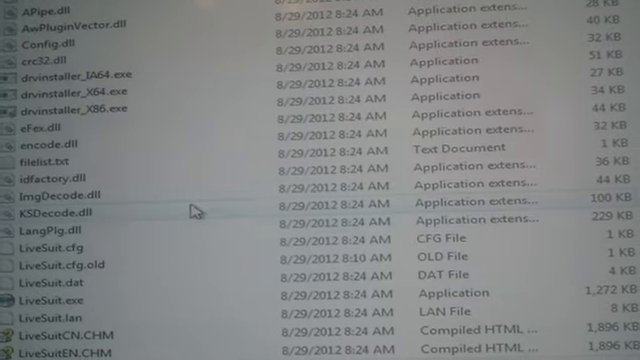
{"action": "scroll", "scroll_direction": "down", "scroll_amount": 3}
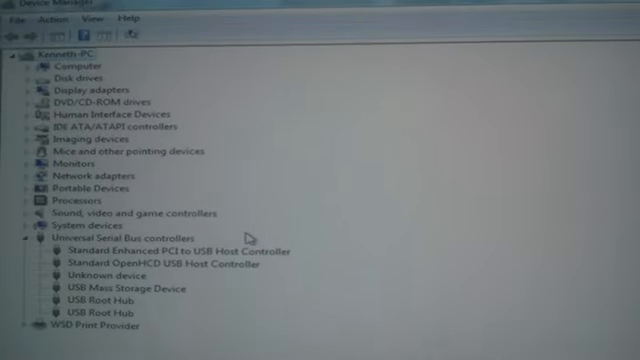
Scroll Device Manager to the Unknown device under Universal Serial Bus controllers.
{"action": "scroll", "scroll_direction": "down", "scroll_amount": 3}
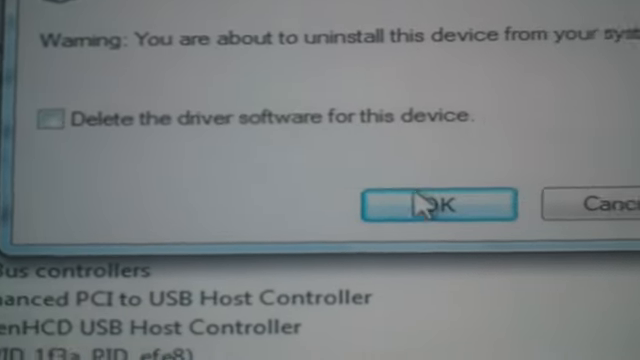
Uninstall the USB device (VID 1f3a, PID efe8) without deleting its driver software.
{"action": "left_click", "coordinate": [433, 204]}
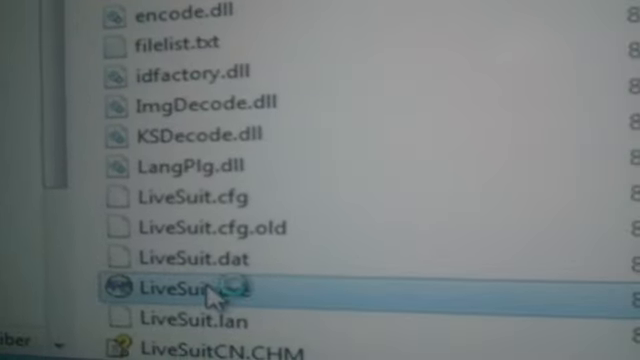
Launch LiveSuit.exe and grant it administrator permission.
{"action": "double_click", "coordinate": [180, 290]}
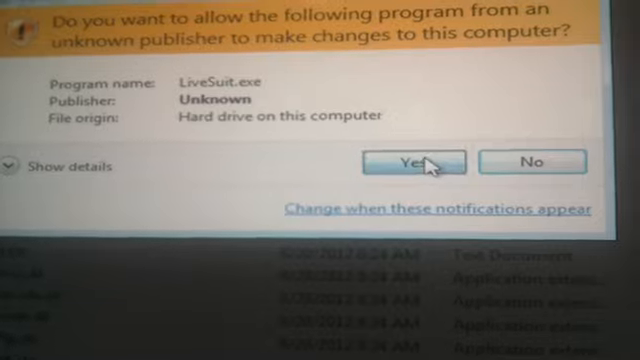
{"action": "left_click", "coordinate": [417, 161]}
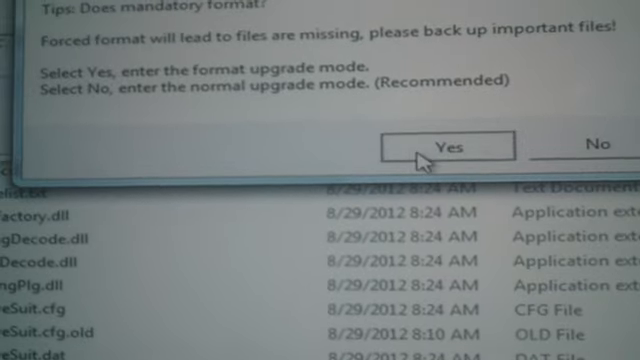
Answer Yes to mandatory format and confirm the format upgrade.
{"action": "left_click", "coordinate": [430, 144]}
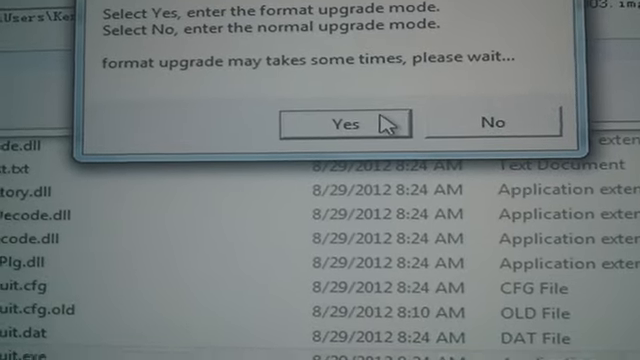
{"action": "left_click", "coordinate": [344, 120]}
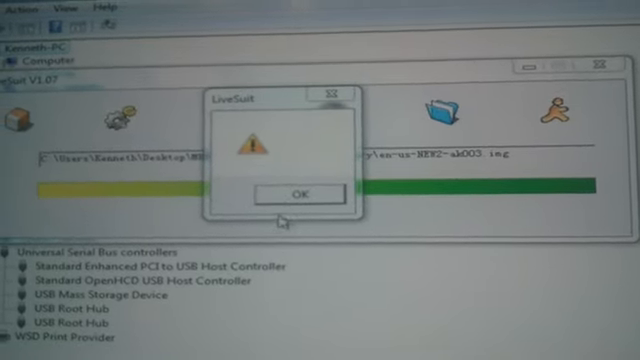
Dismiss the LiveSuit warning so the image flash restarts at 0%.
{"action": "left_click", "coordinate": [285, 193]}
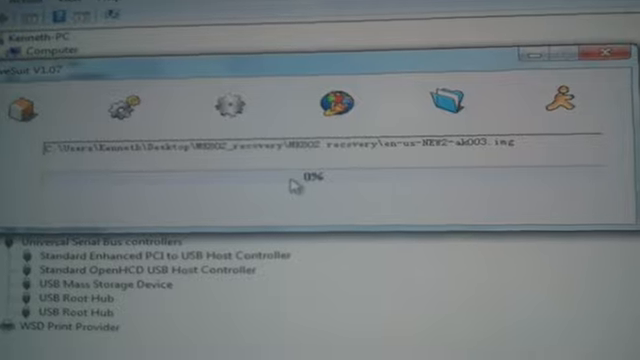